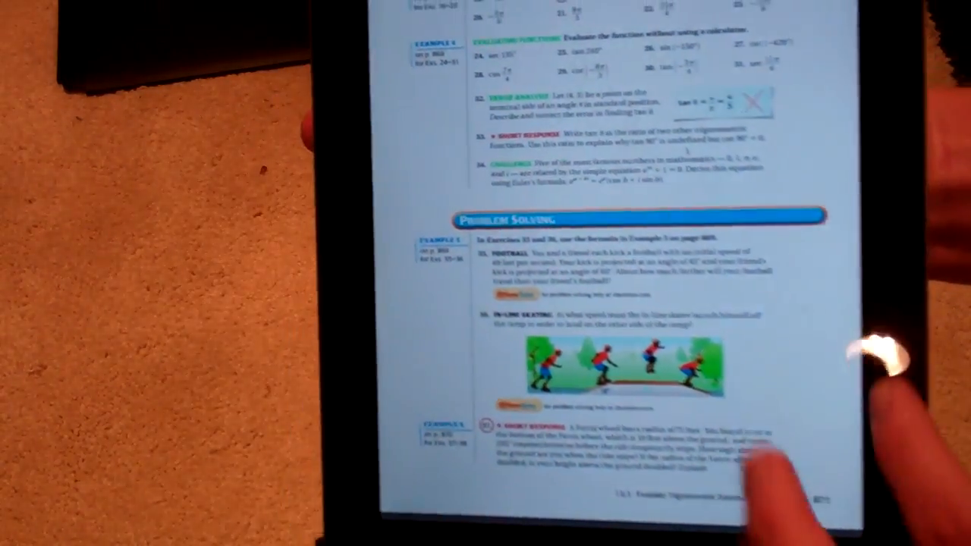
{"action": "scroll", "scroll_direction": "down", "scroll_amount": 3}
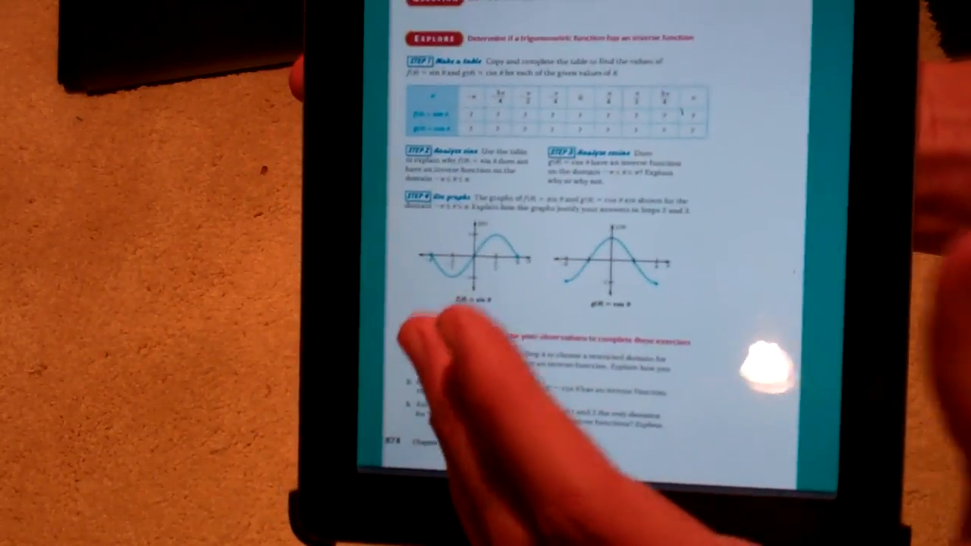